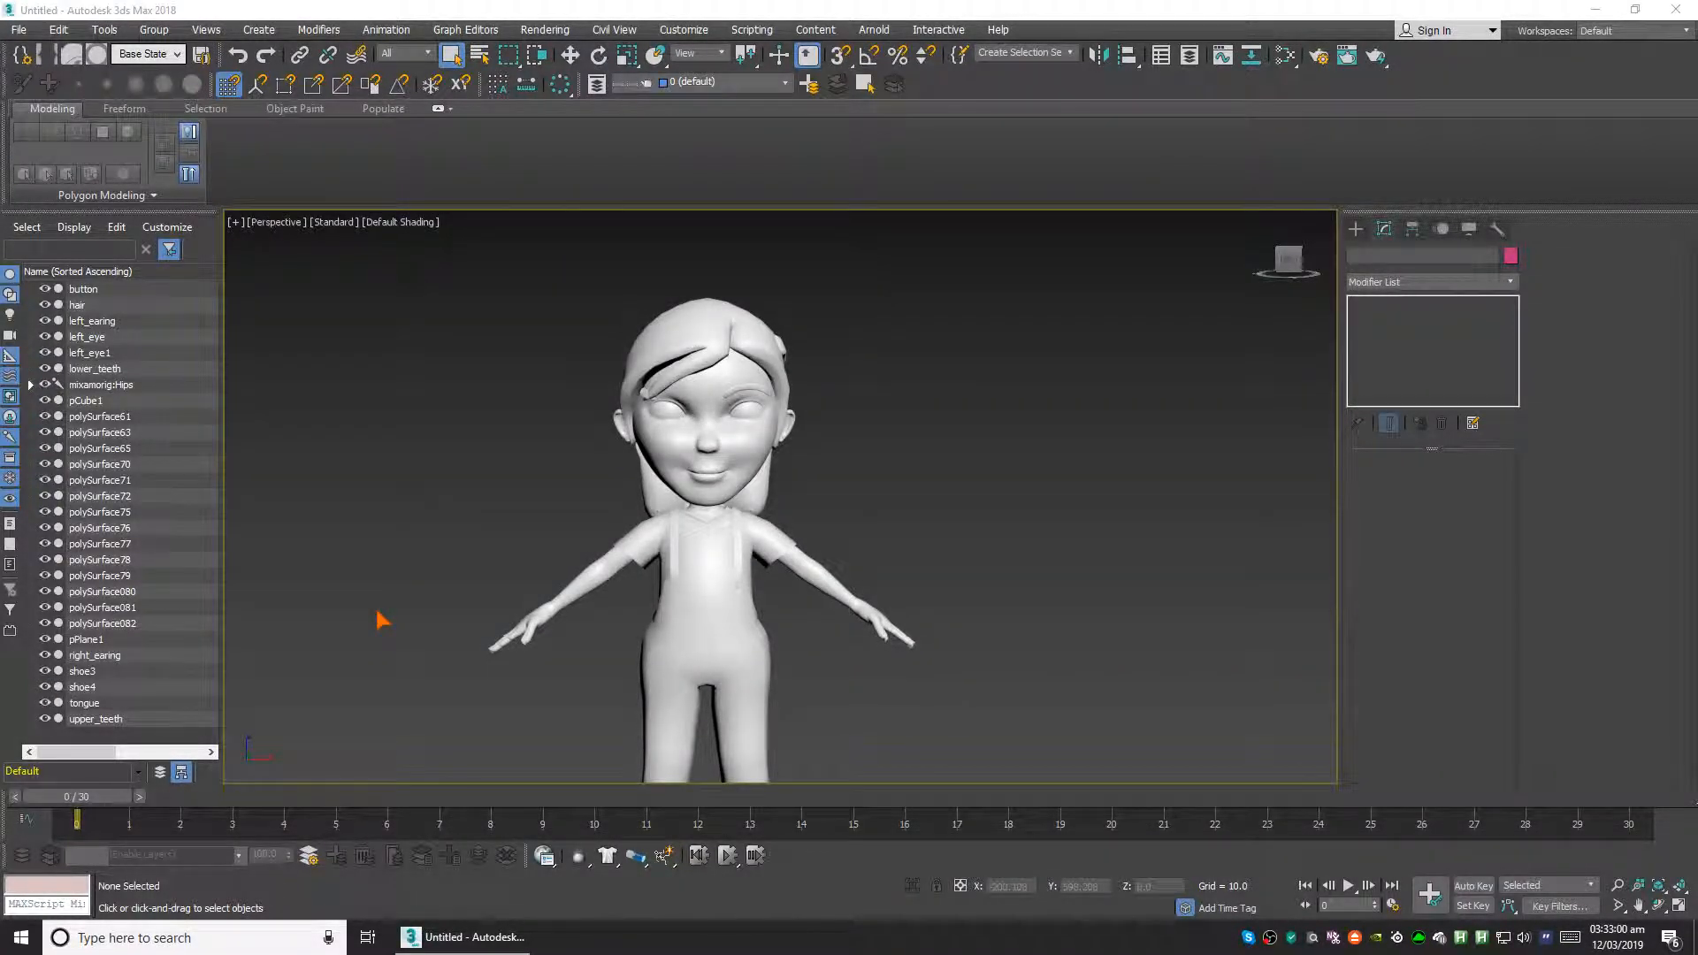
mouse_move(260, 325)
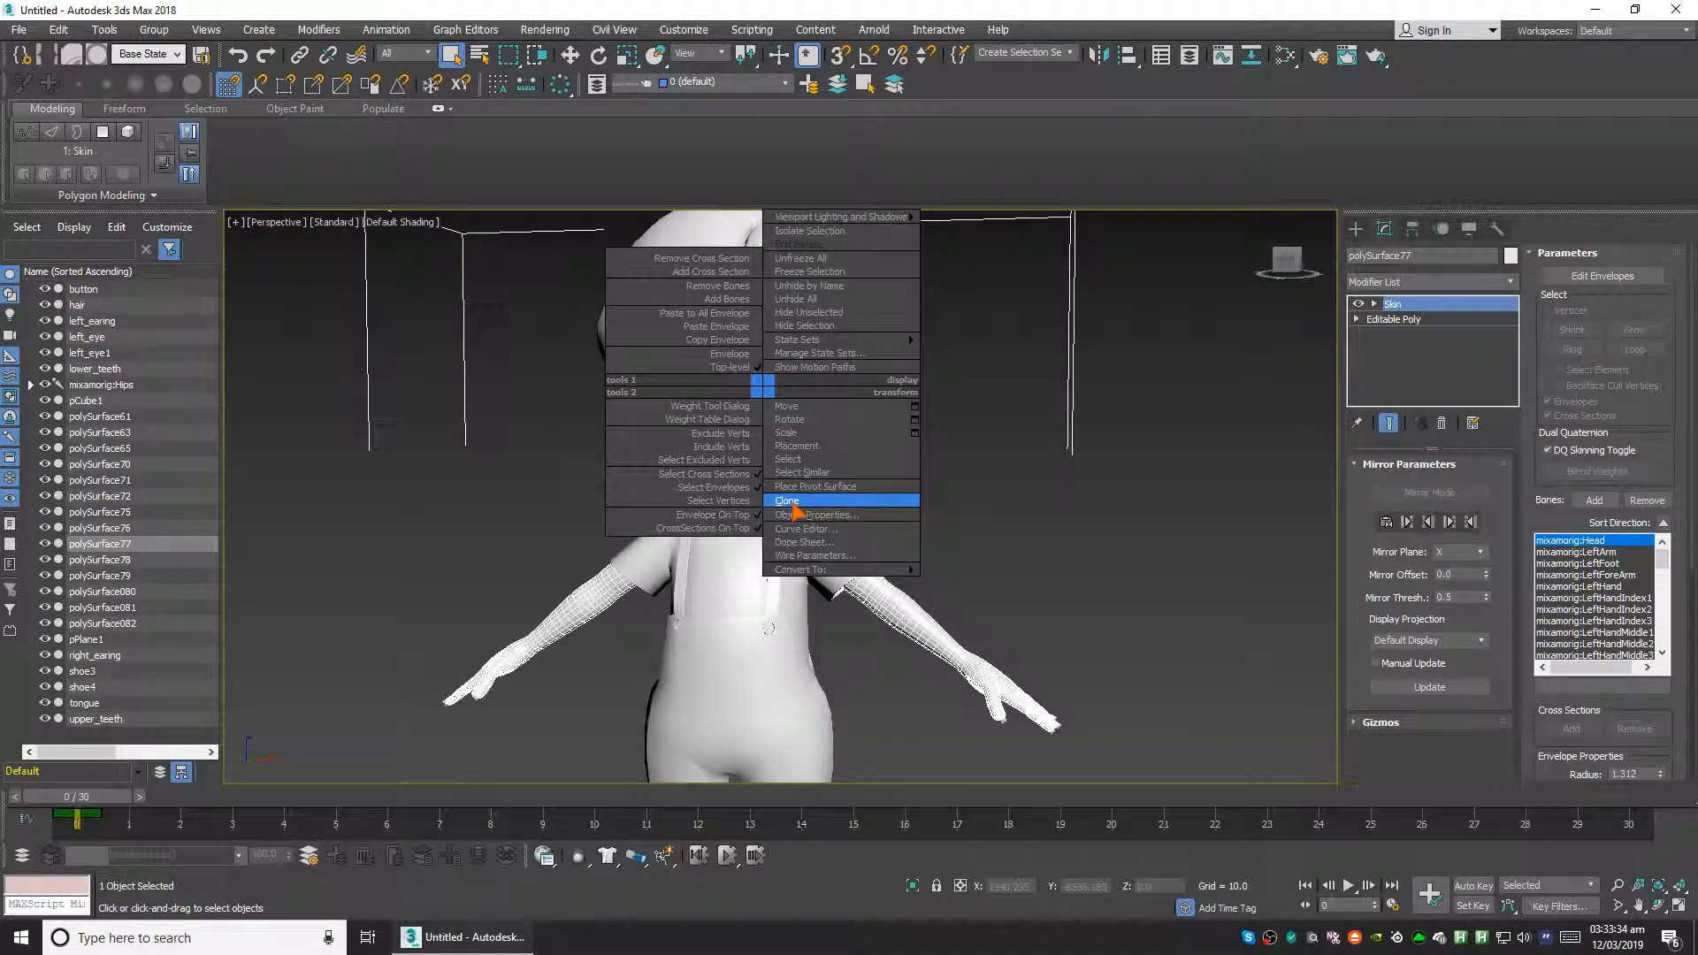
left_click(787, 500)
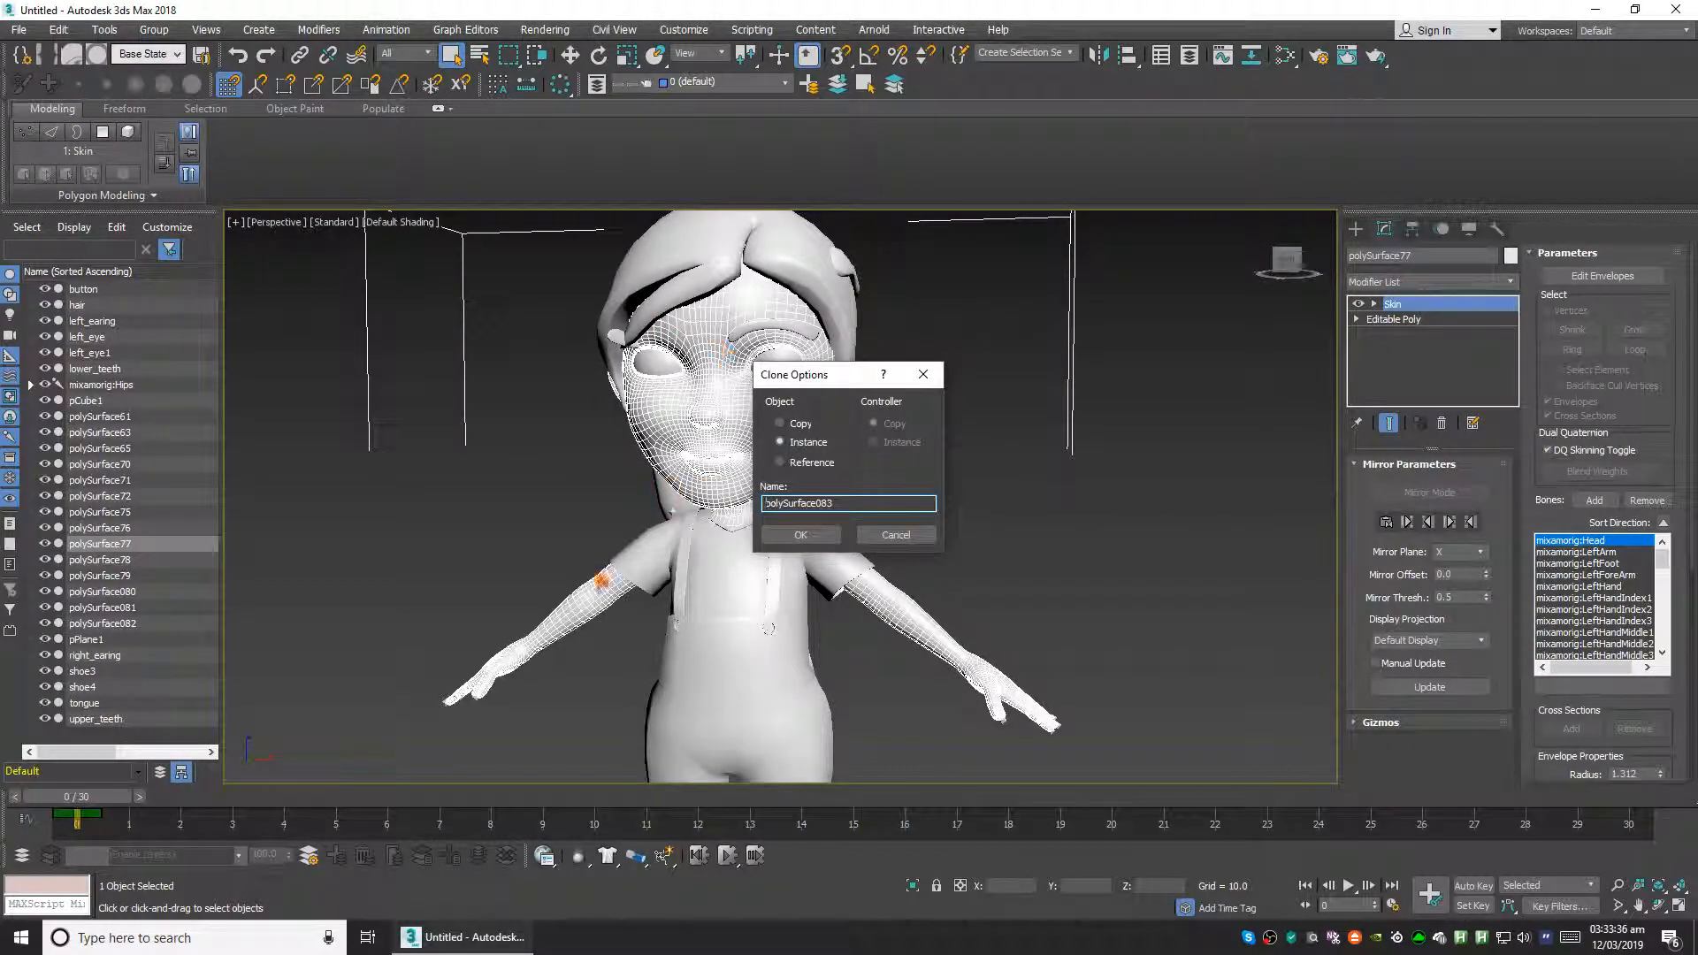
left_click(799, 534)
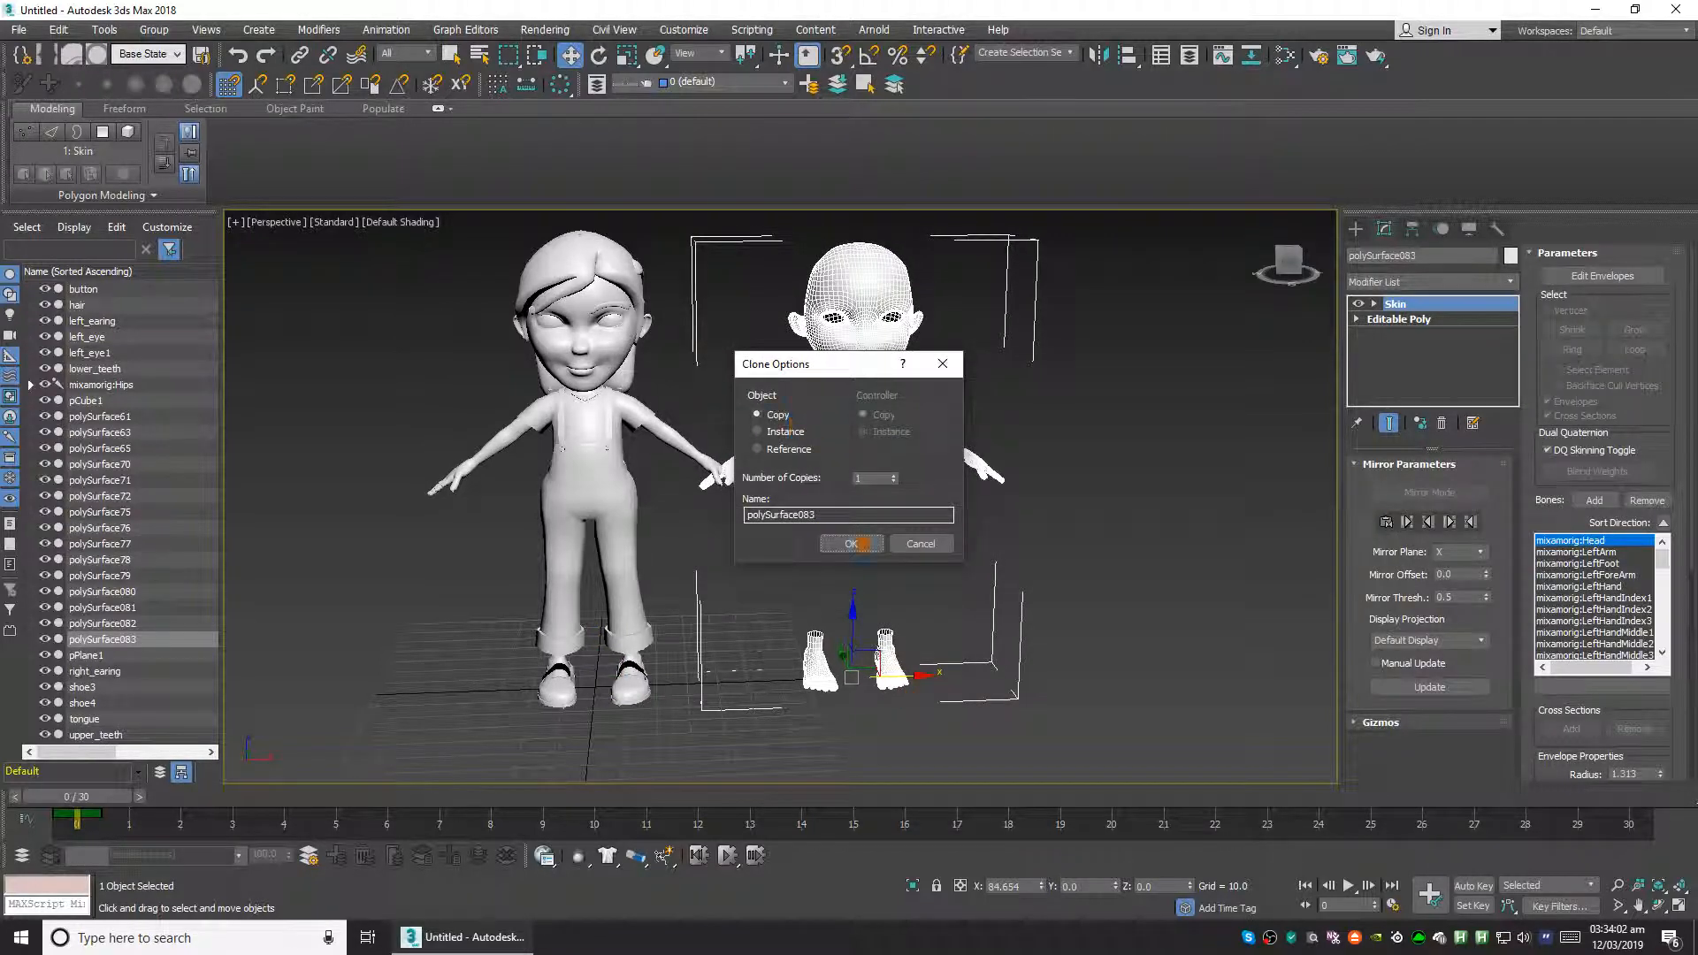
left_click(851, 543)
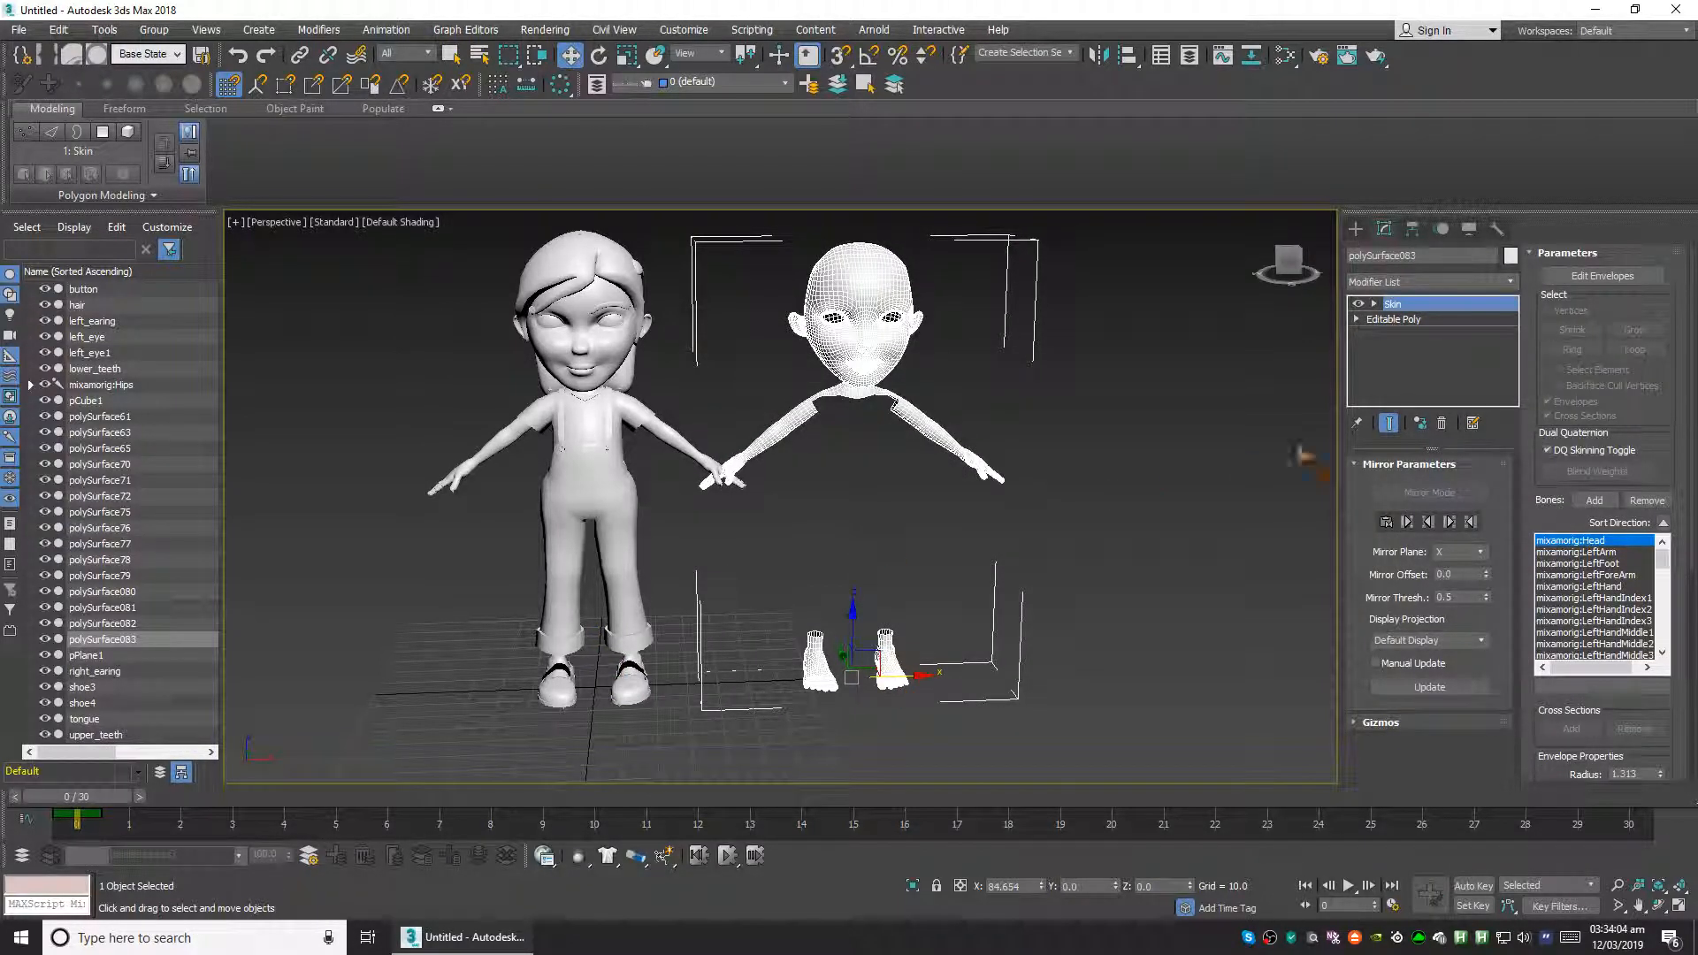
right_click(1392, 304)
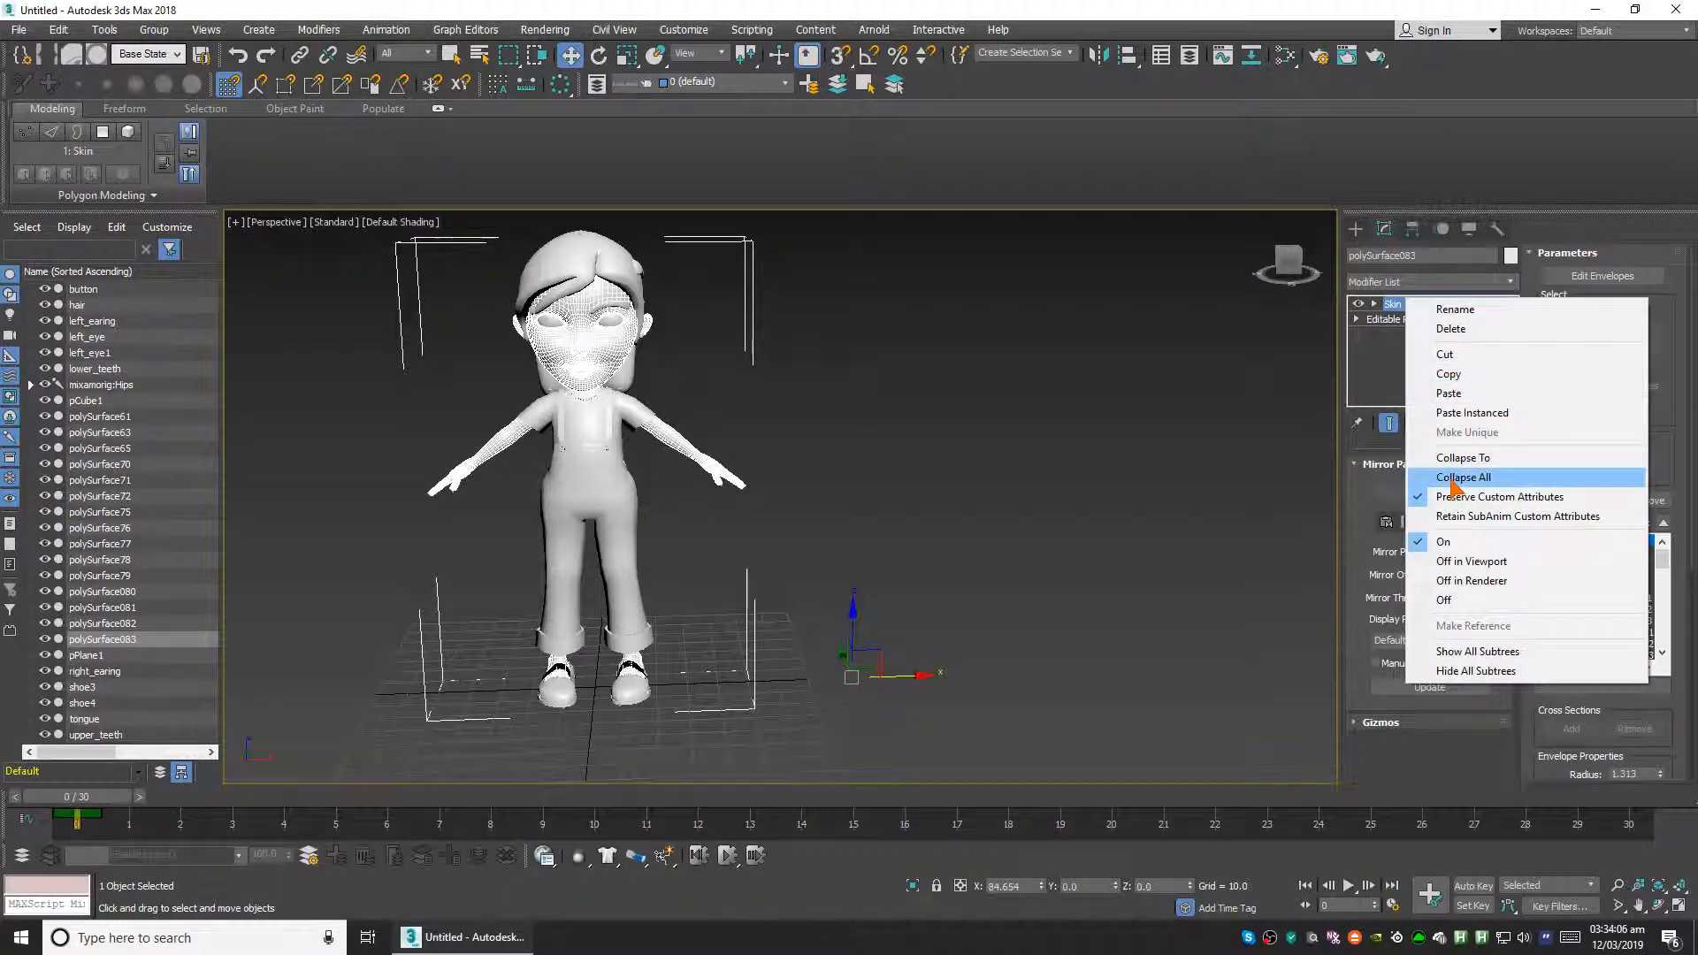
left_click(1464, 478)
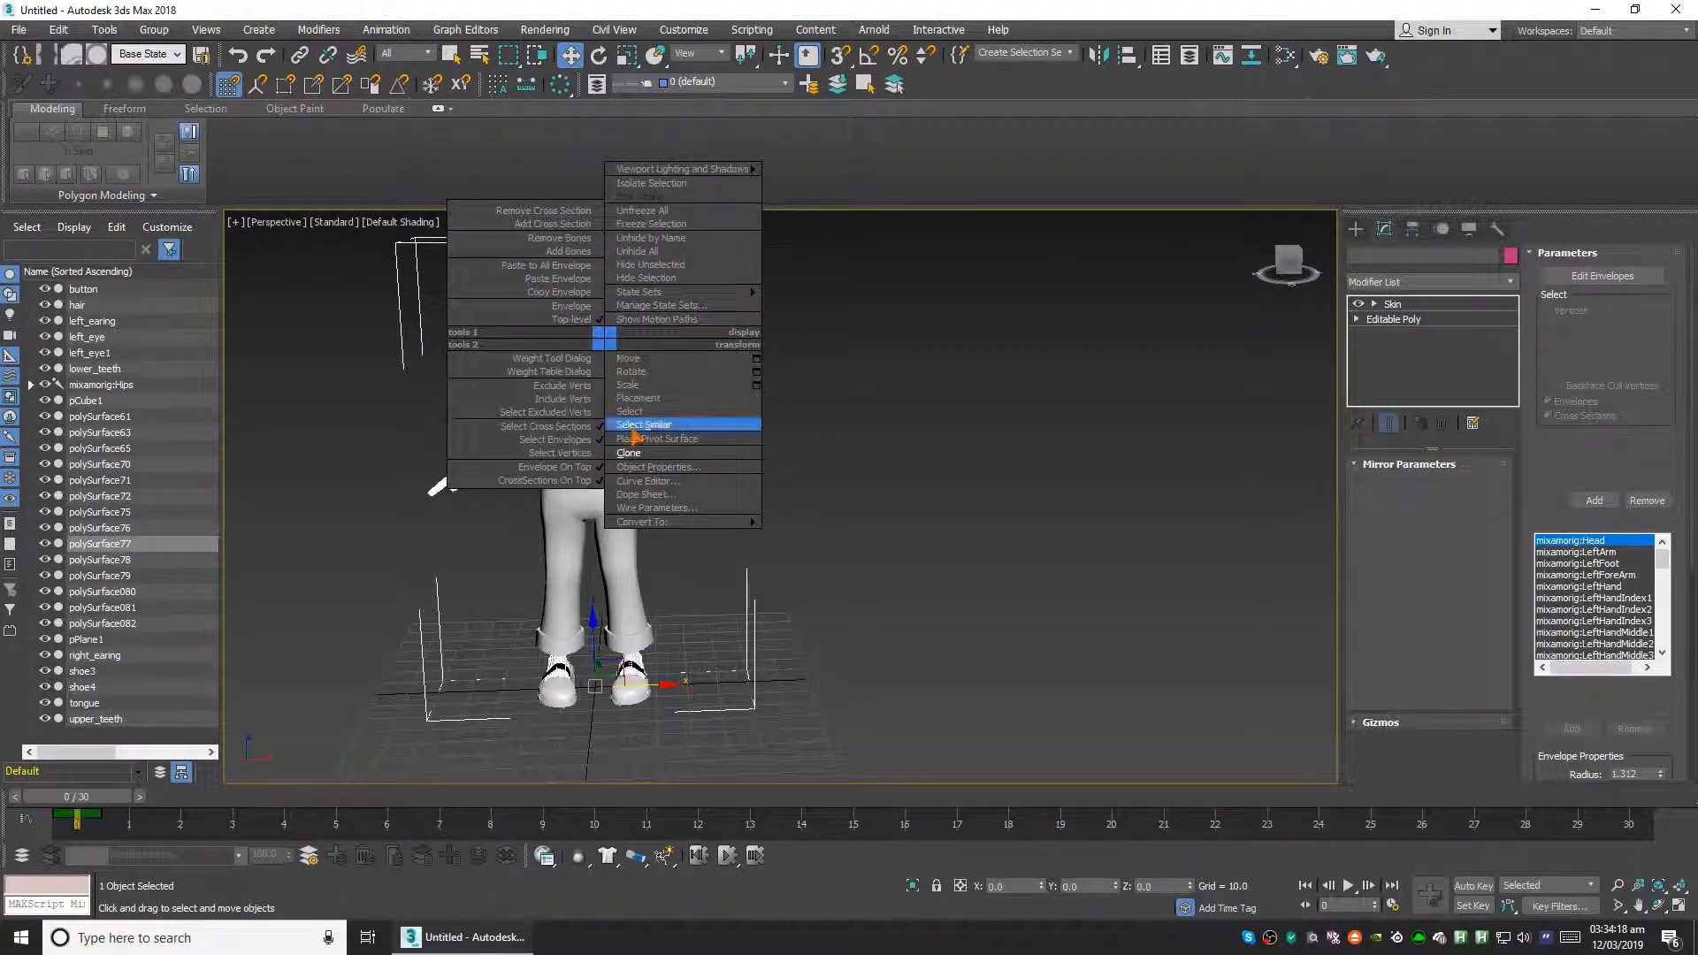
Clone the head as a Copy and collapse the copy's Skin stack to an editable poly
left_click(628, 453)
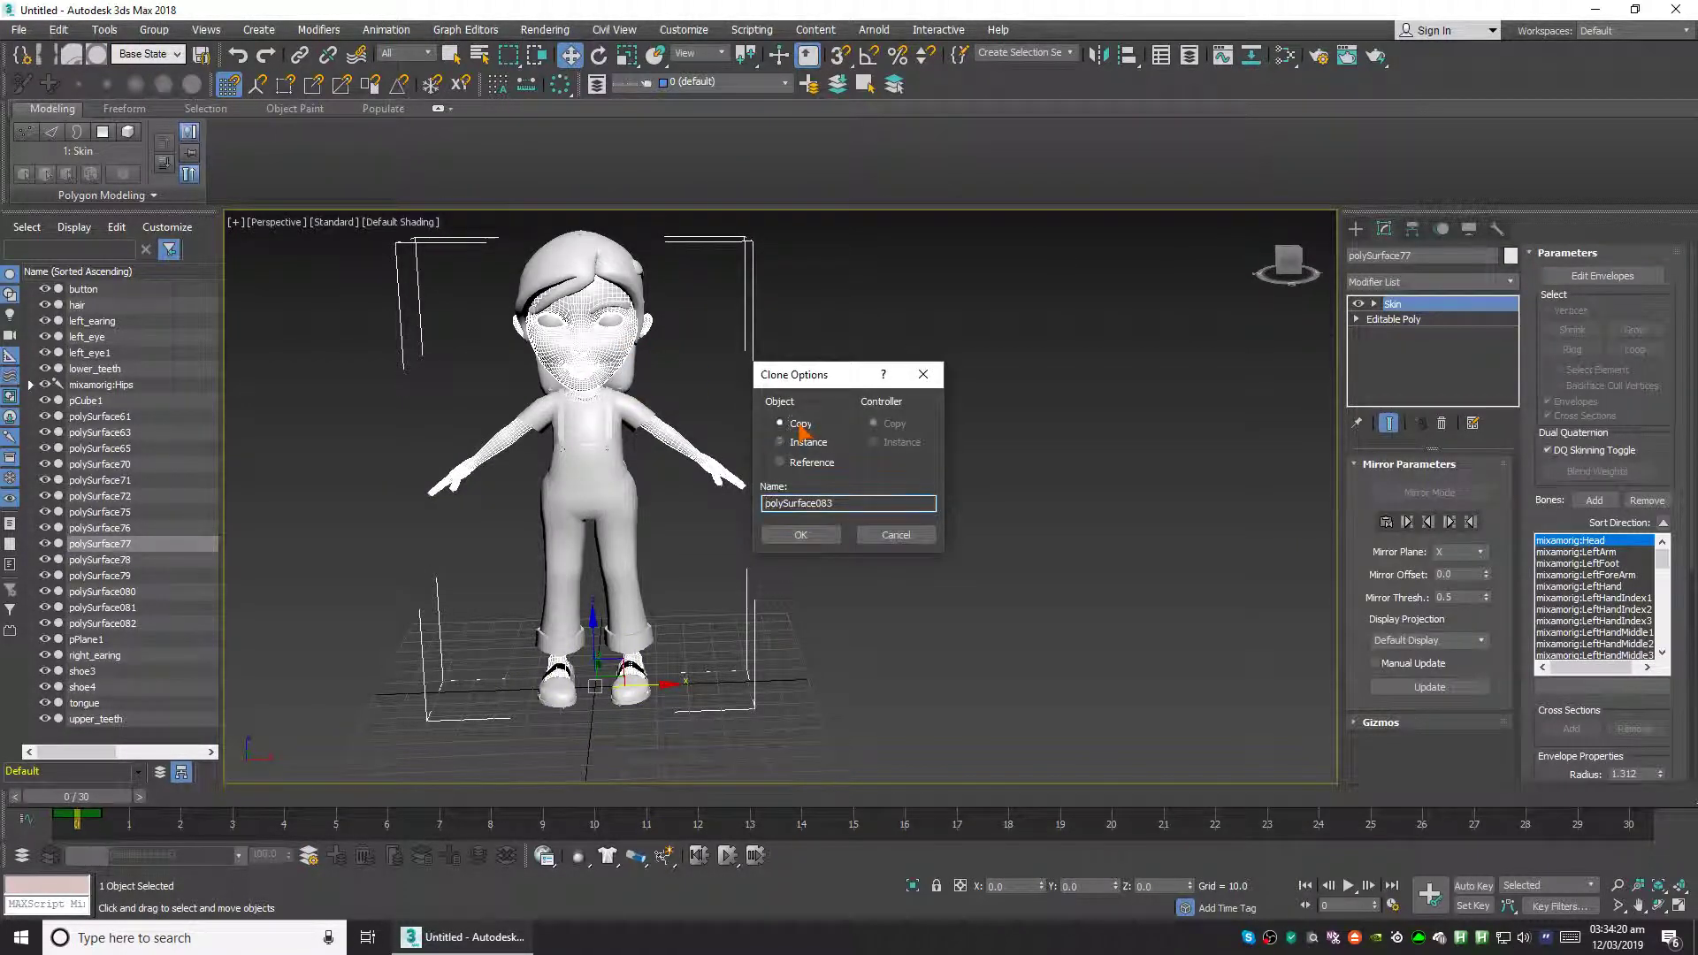
left_click(800, 534)
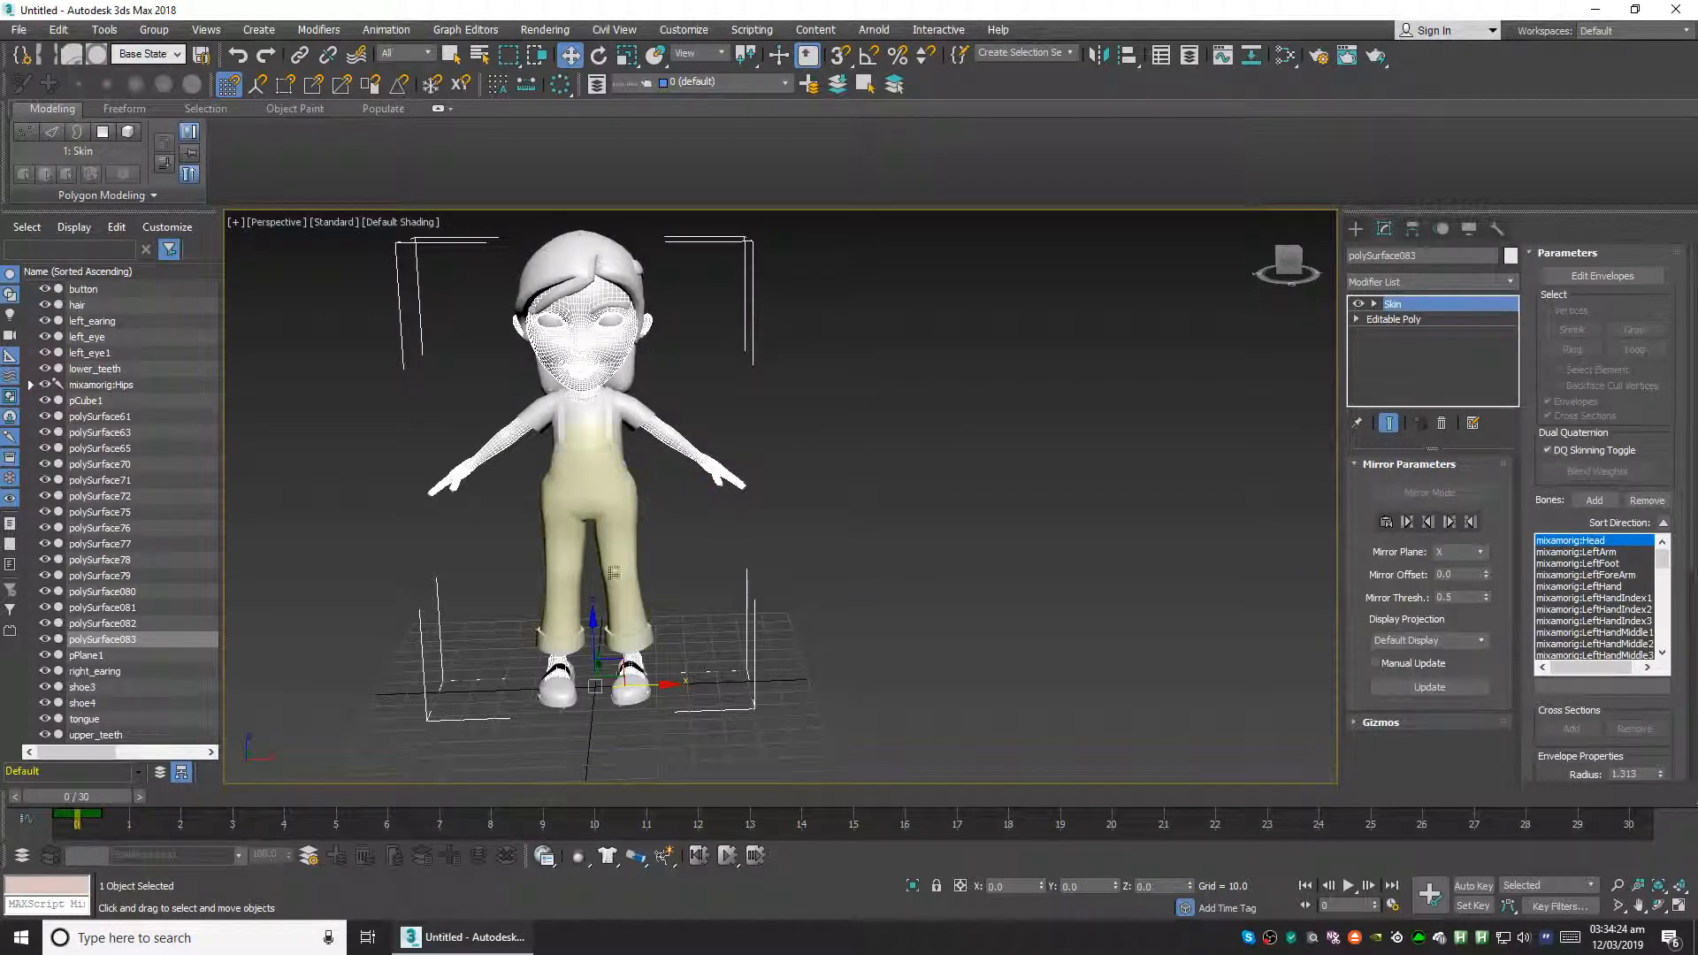
right_click(1392, 304)
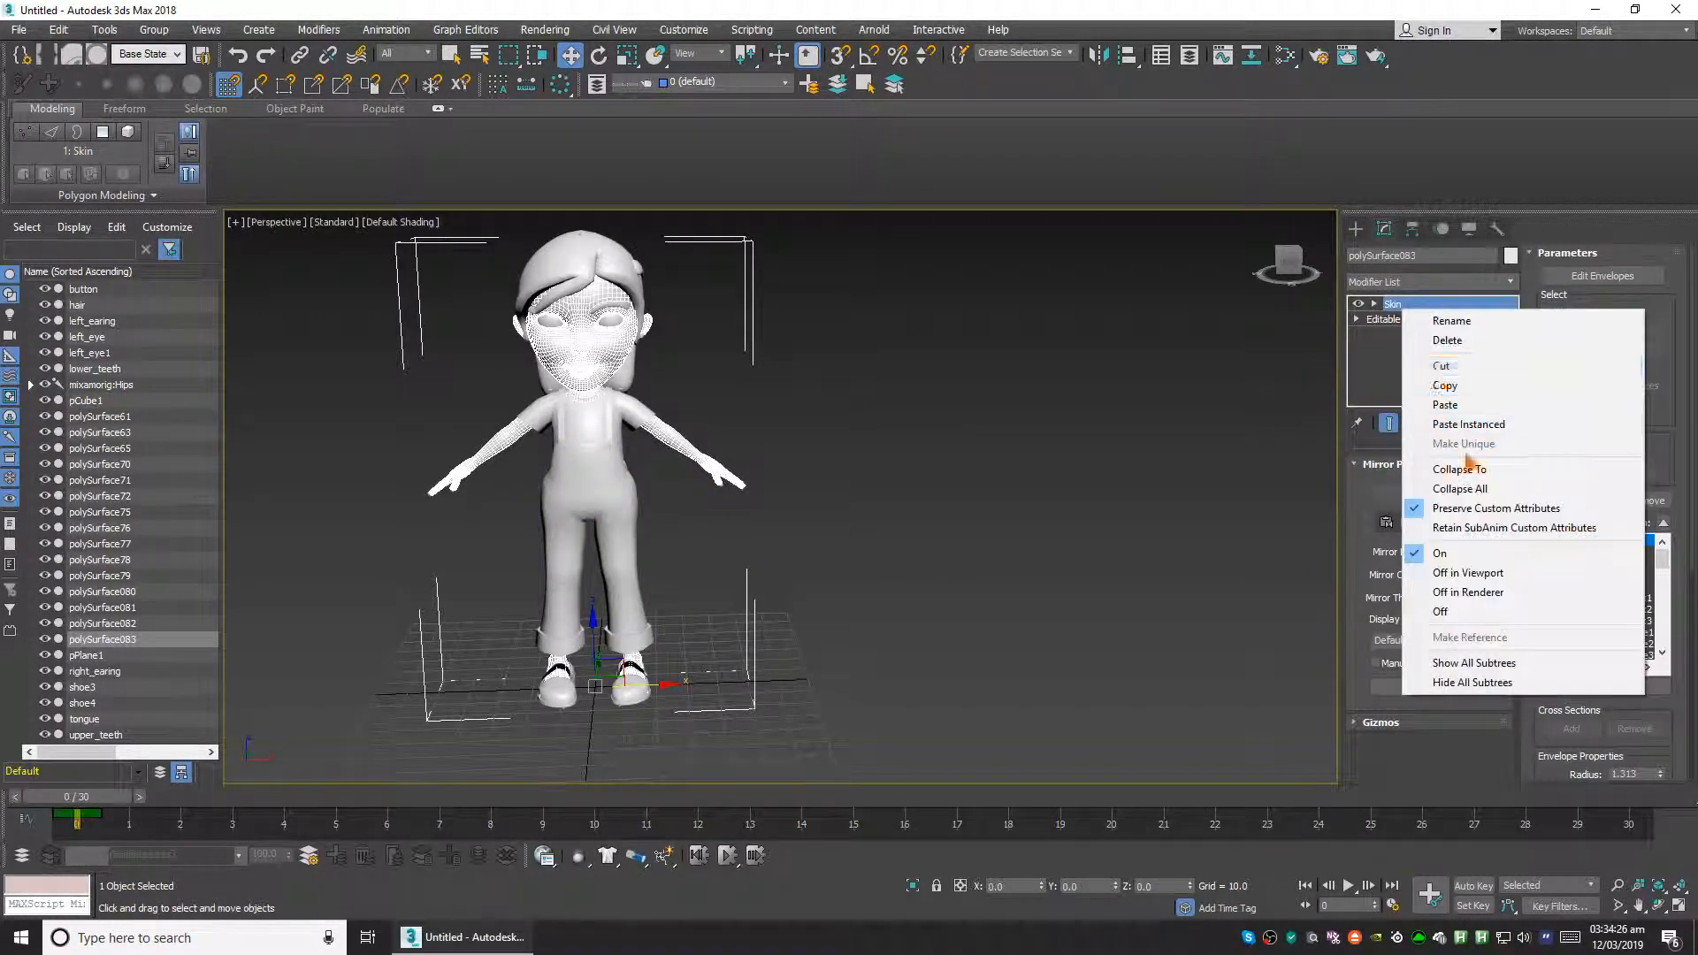
left_click(1459, 488)
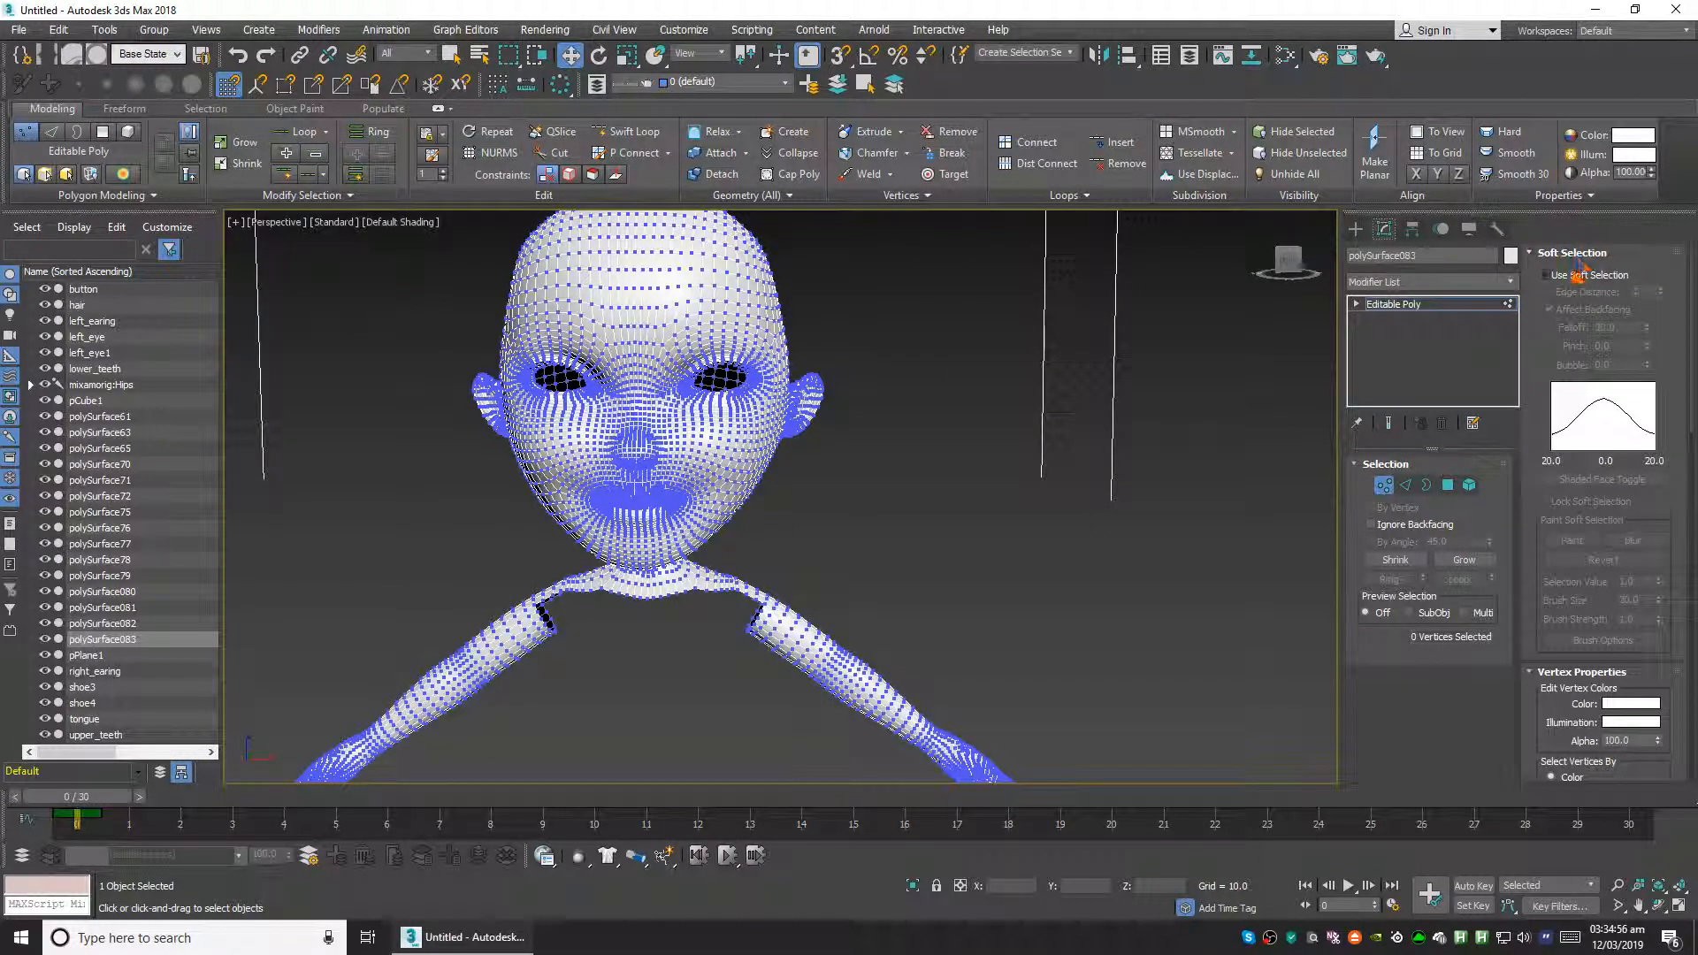
Enable Use Soft Selection and drag the mouth-corner vertices upward into a smile
left_click(1546, 275)
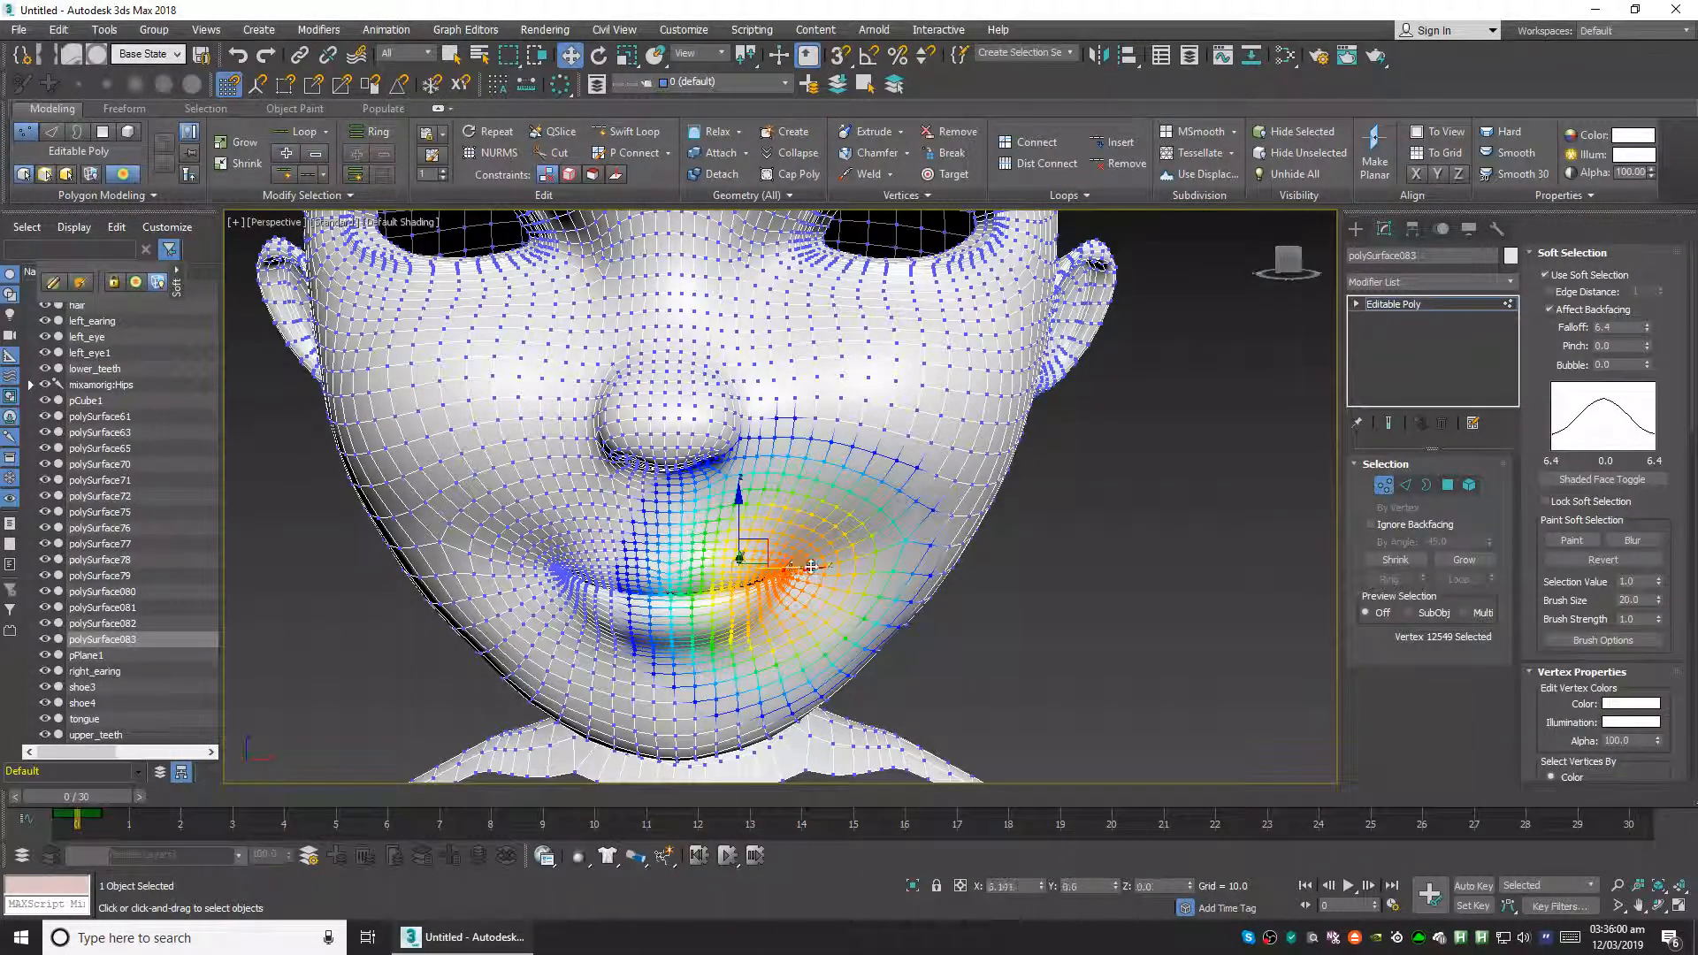
left_click_drag(754, 557, 833, 562)
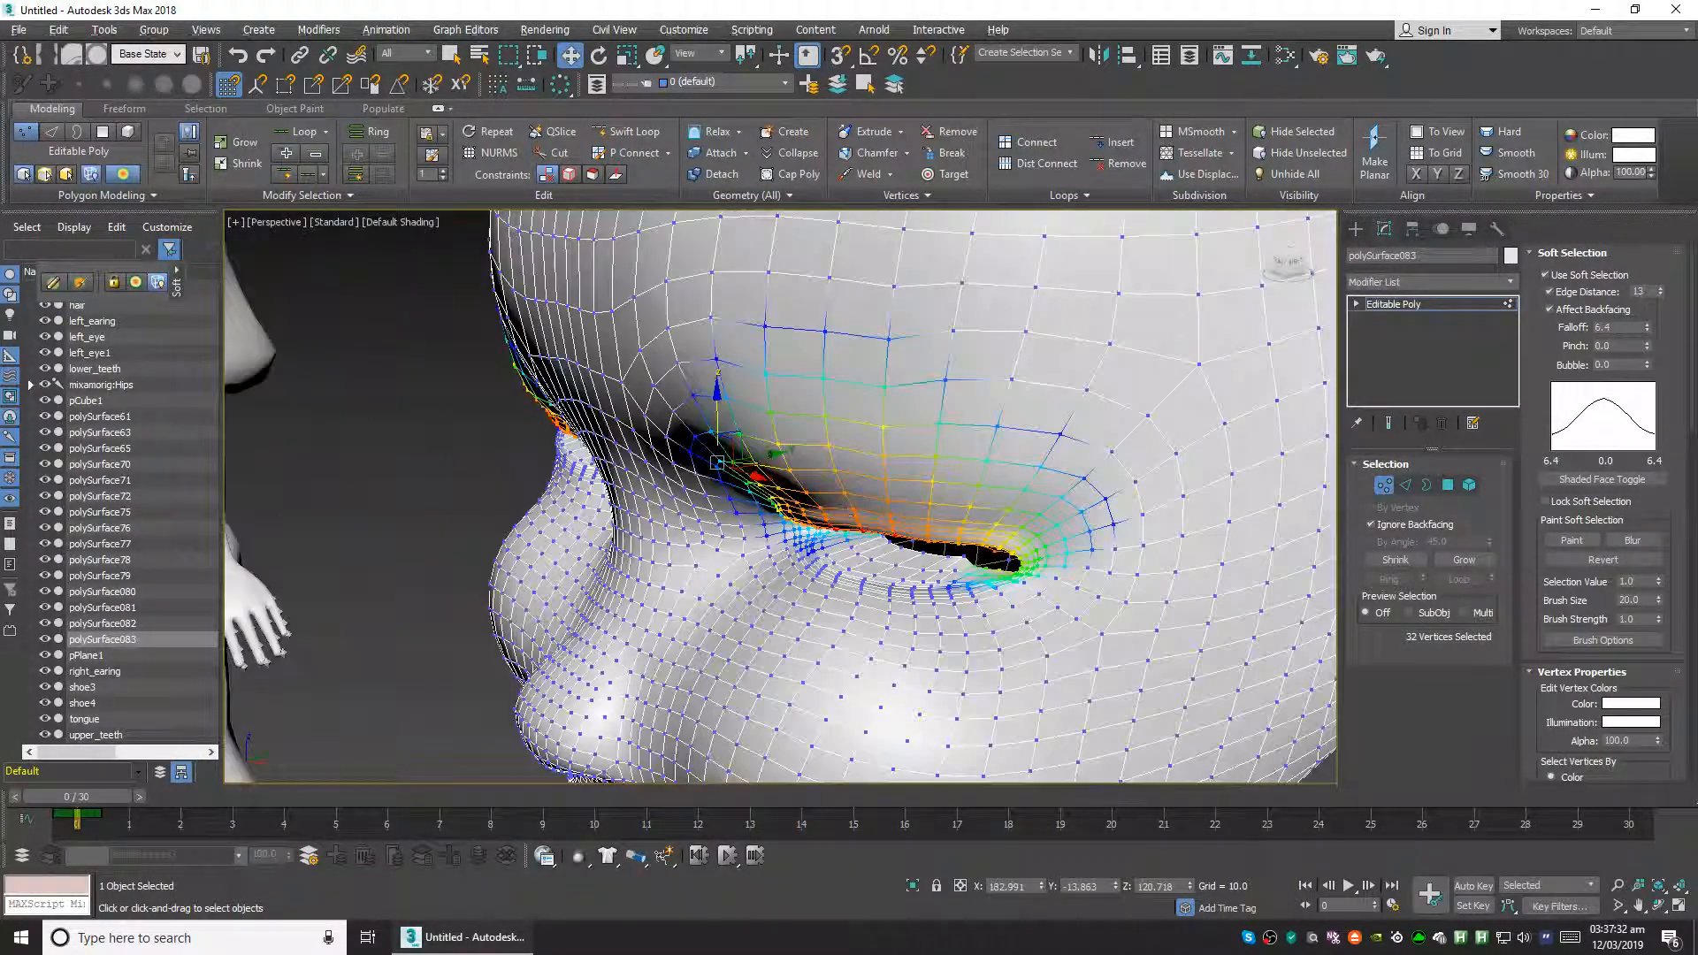
Move the lower eyelid vertices up with soft selection so the eyes squint
left_click_drag(759, 476, 746, 465)
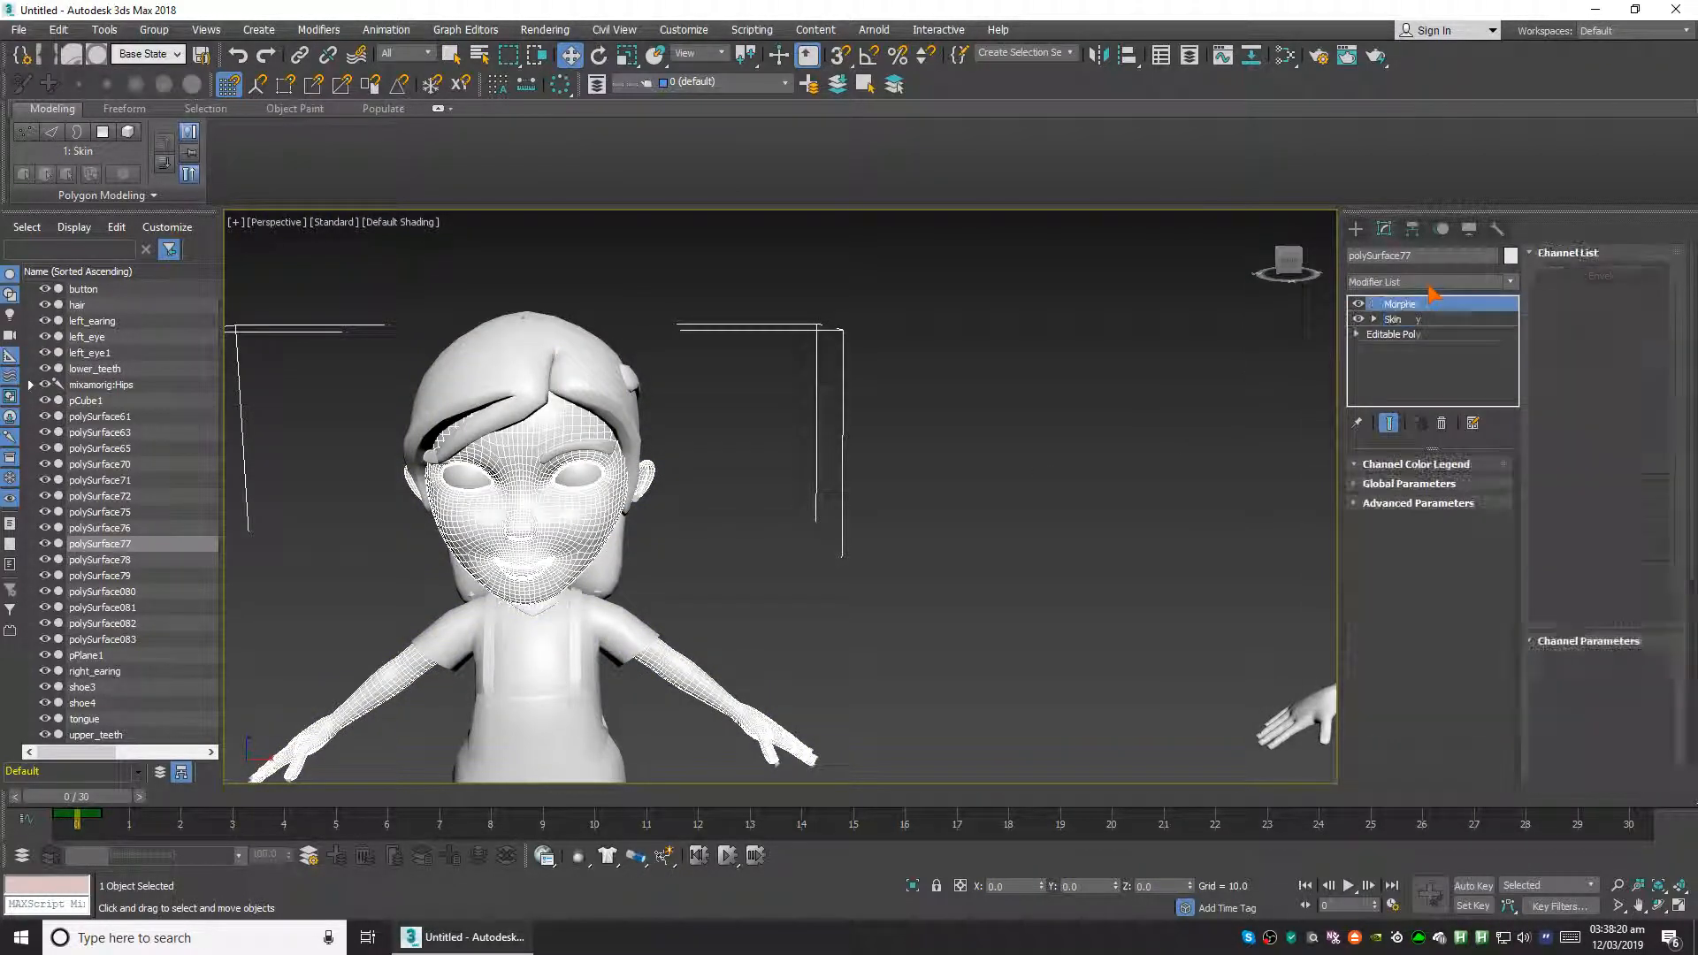
Activate the Morpher modifier on polySurface77 to show its empty Channel List
left_click(1399, 304)
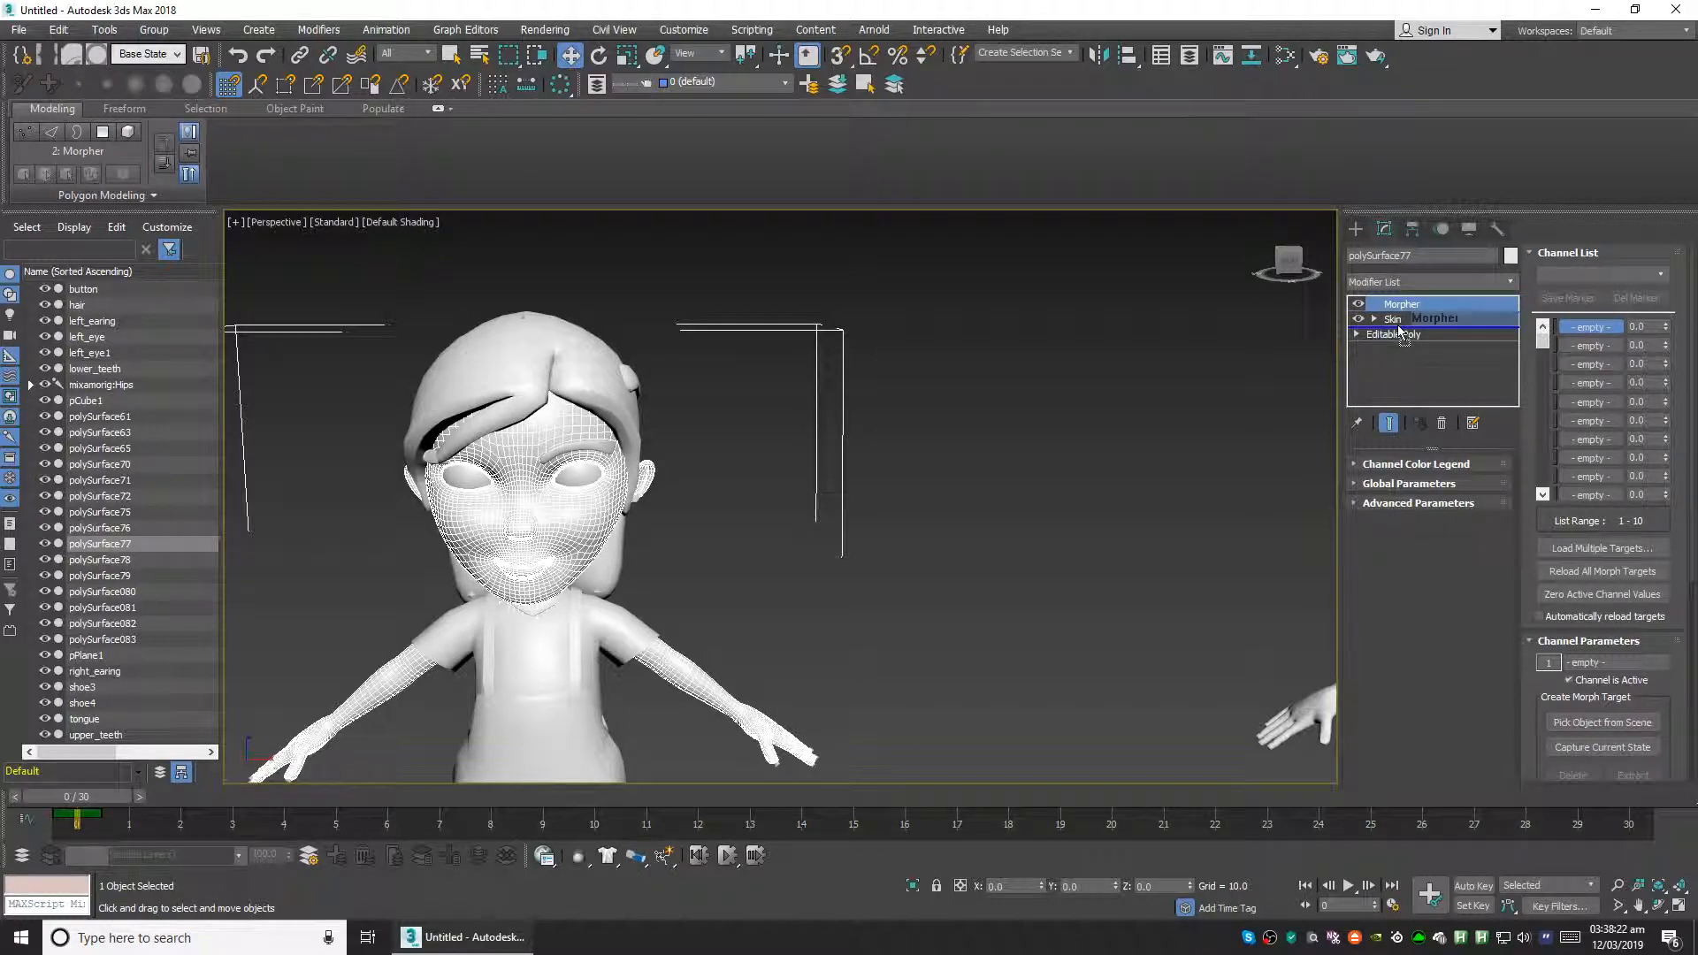